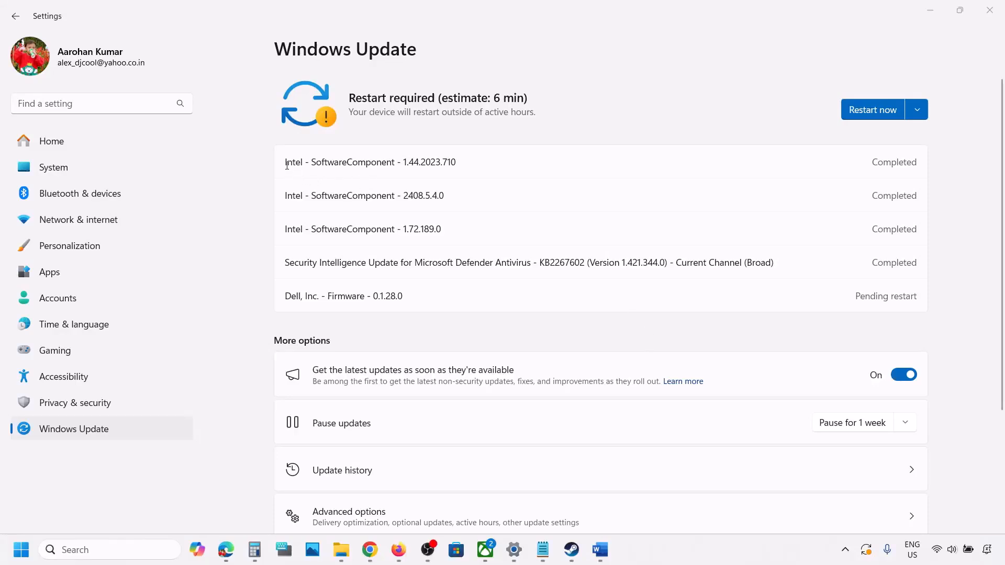
# Step: Select the first Intel - SoftwareComponent update name, then view the Word note about error 0x80070103/0x800f020b
pyautogui.doubleClick(339, 162)
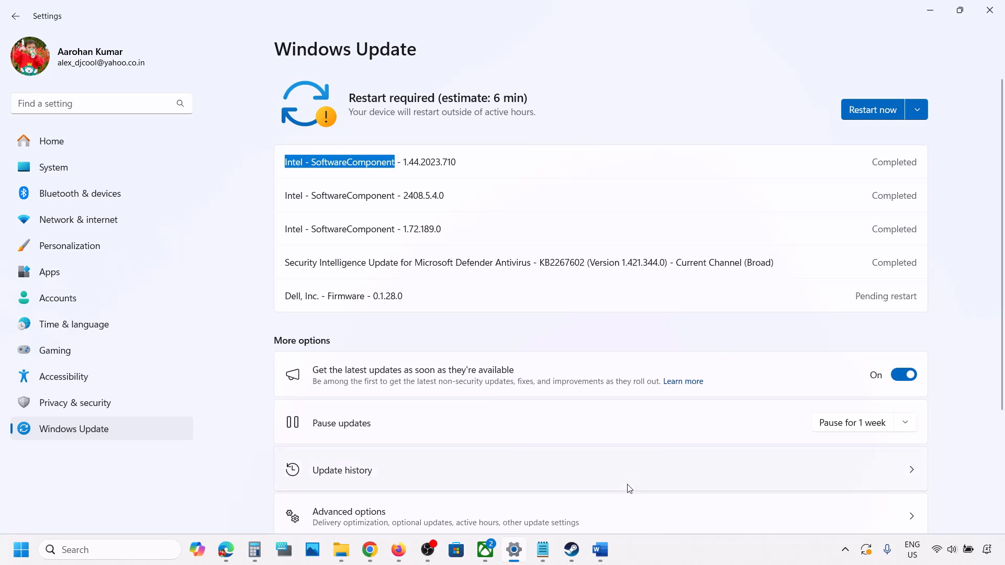
pyautogui.click(599, 549)
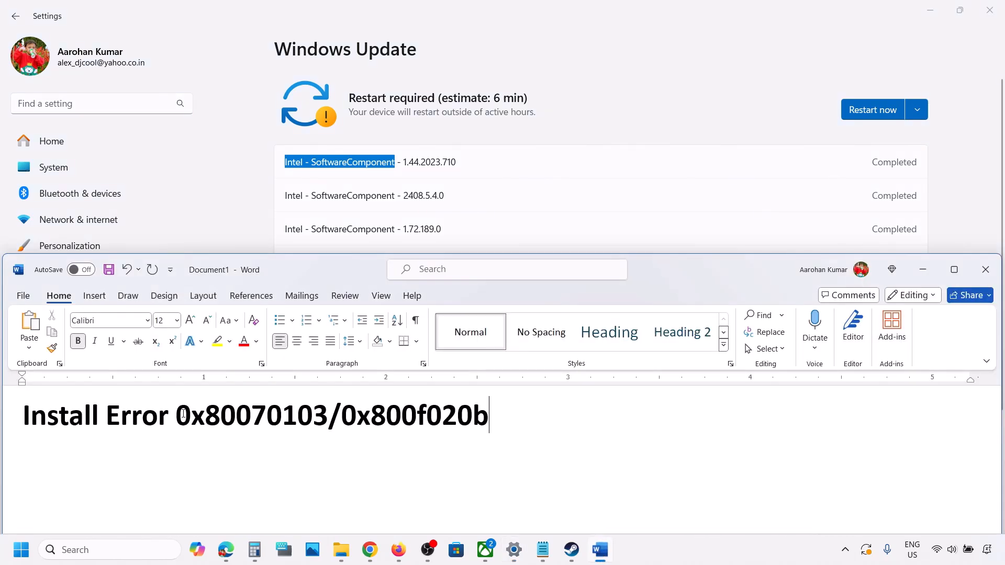
pyautogui.doubleClick(250, 415)
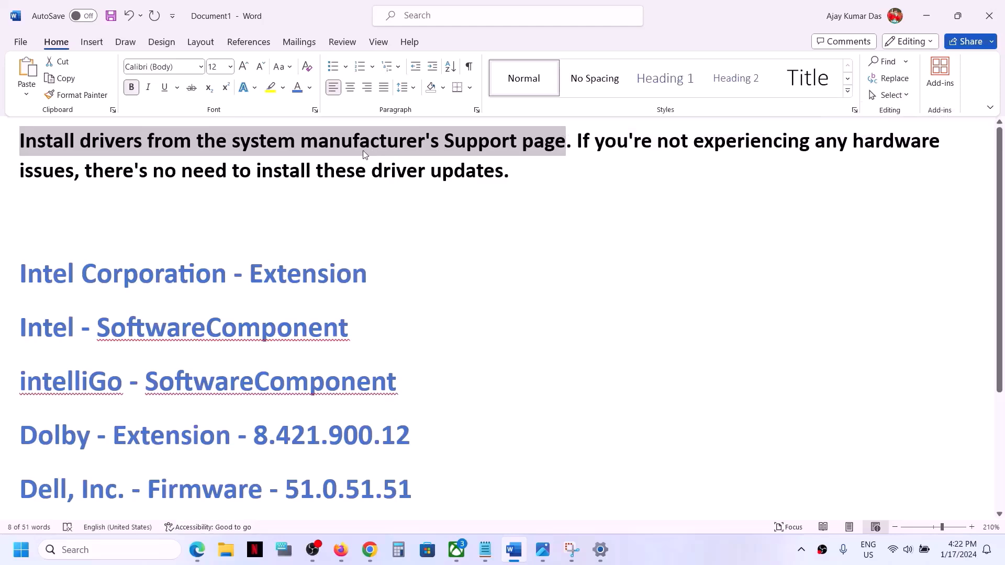
pyautogui.moveTo(407, 156)
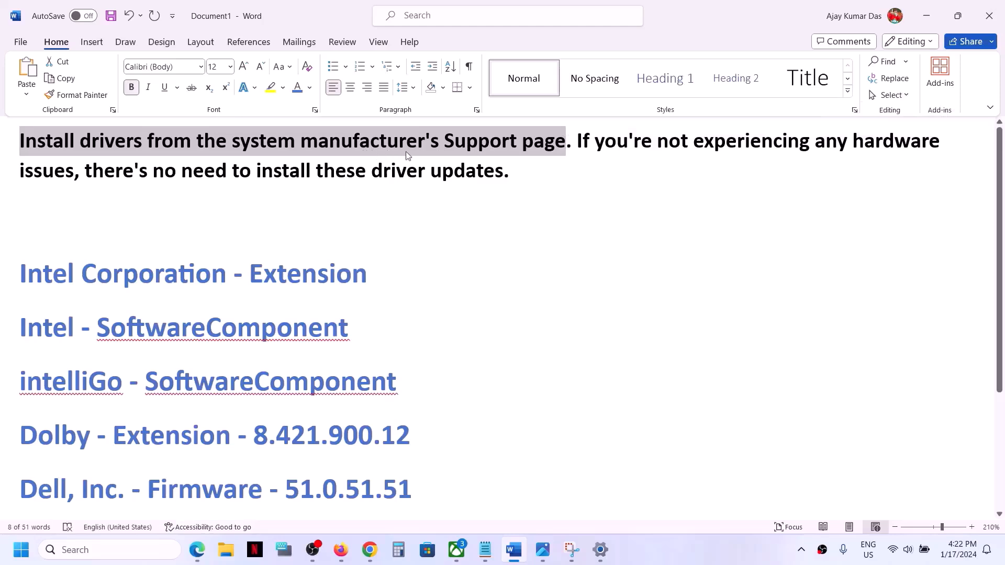
pyautogui.moveTo(351, 158)
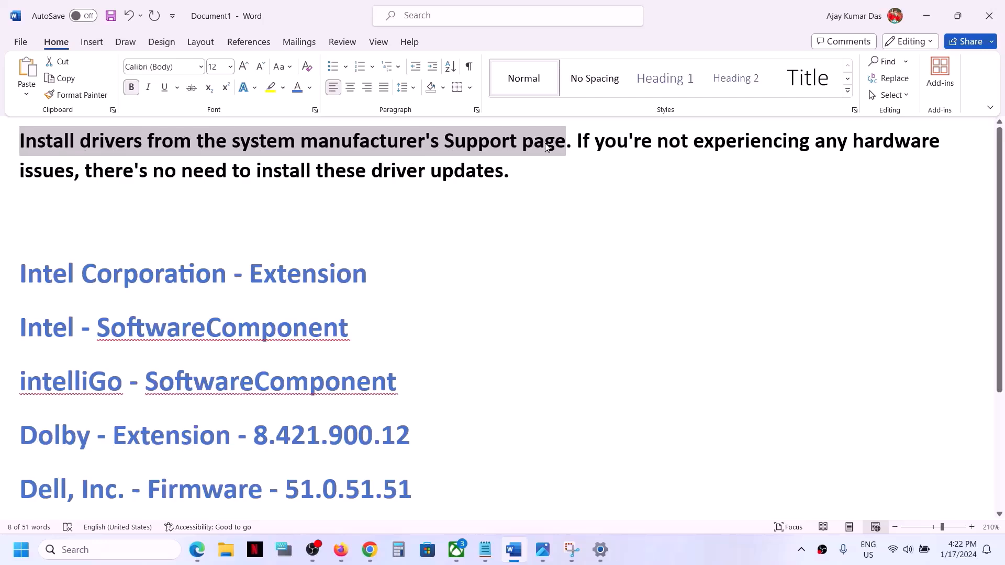
pyautogui.moveTo(542, 550)
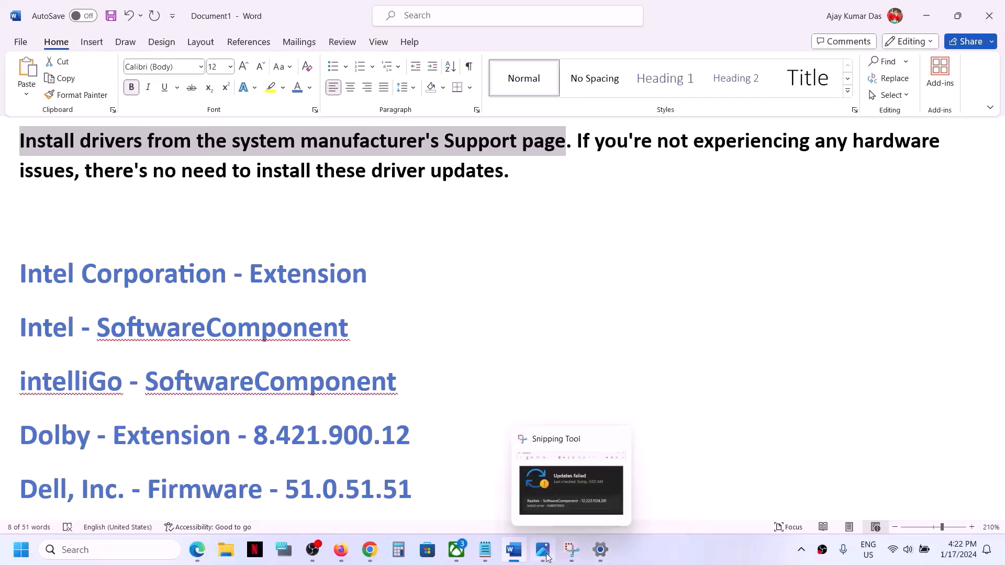
pyautogui.click(569, 489)
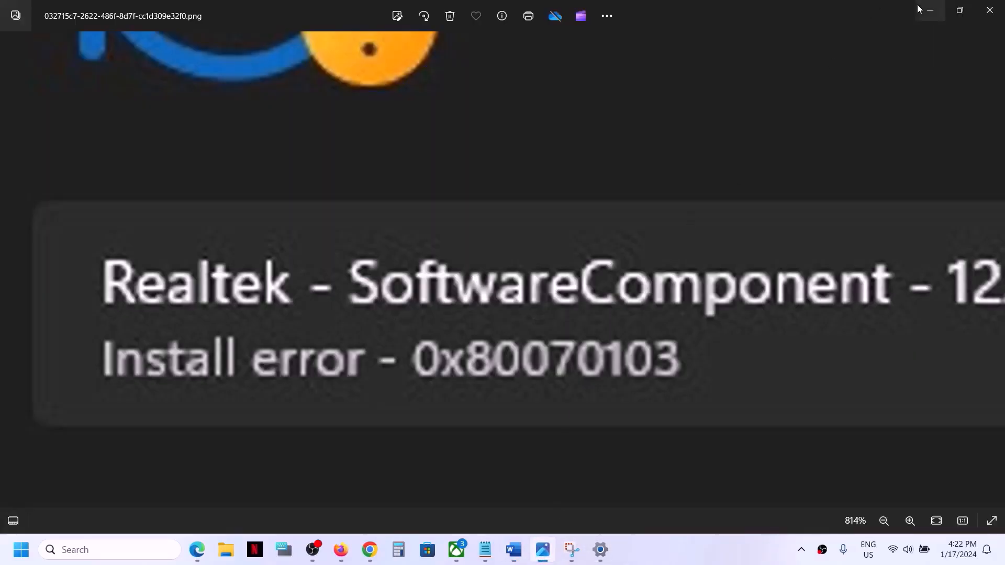
pyautogui.click(513, 554)
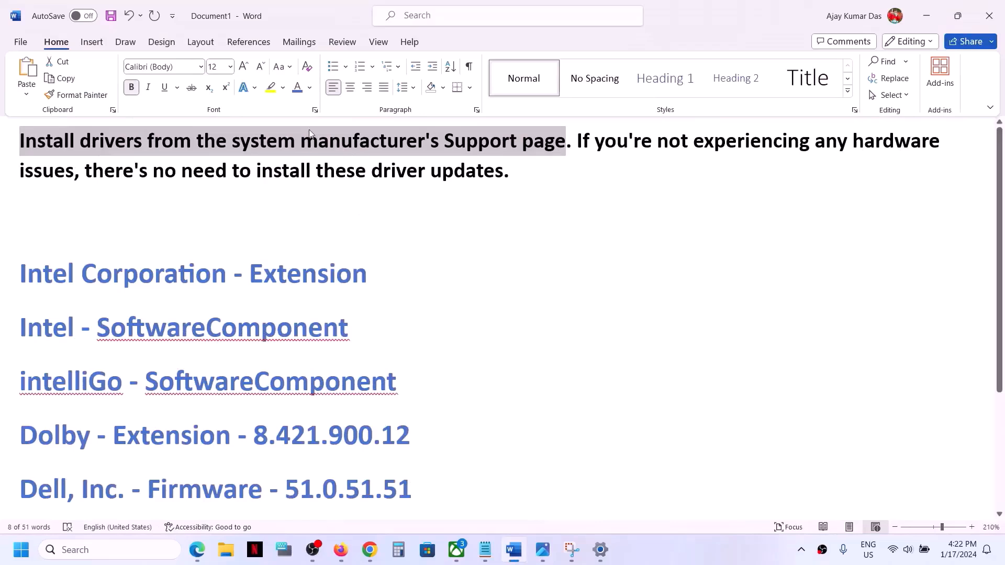
pyautogui.moveTo(509, 144)
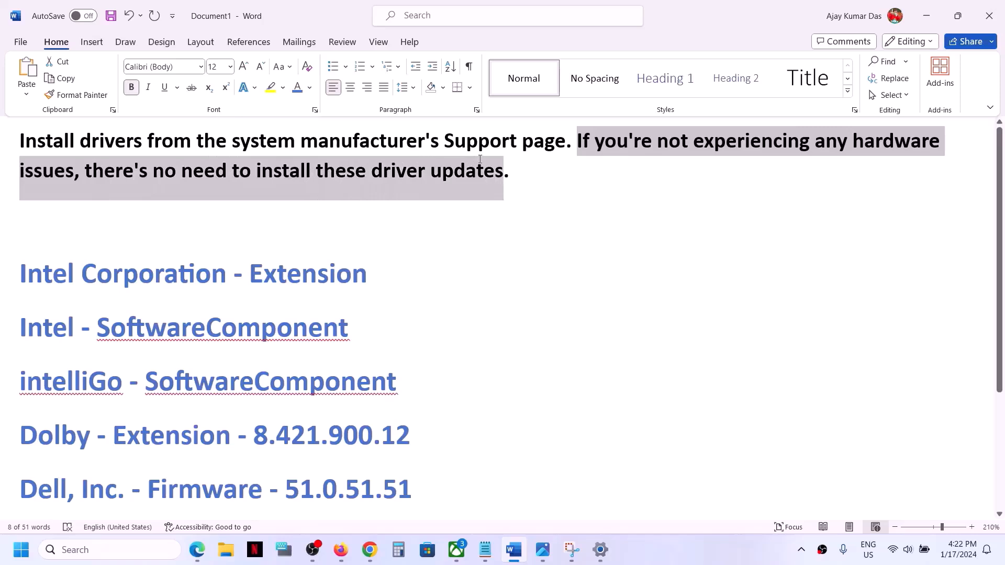
pyautogui.scroll(-3)
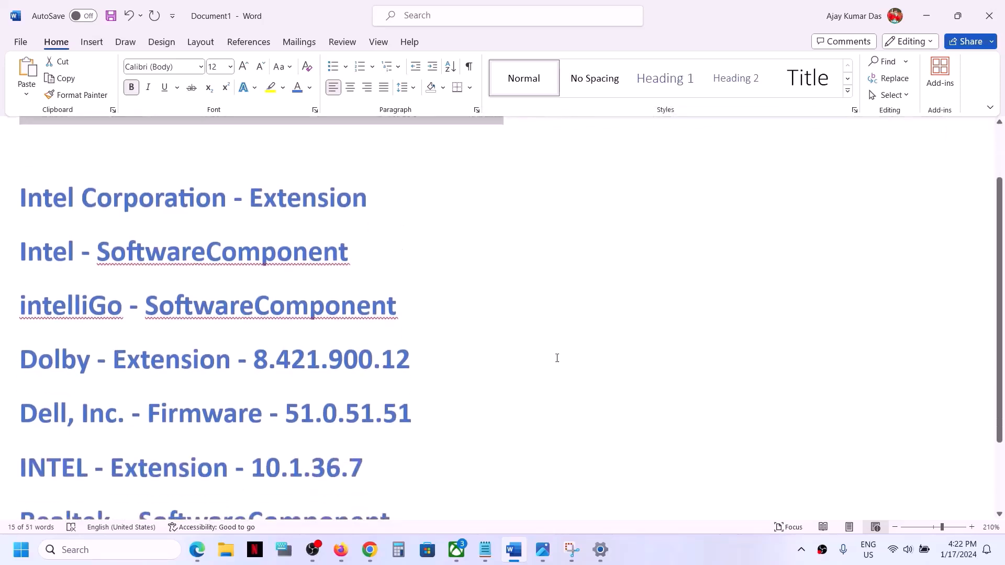
pyautogui.moveTo(543, 550)
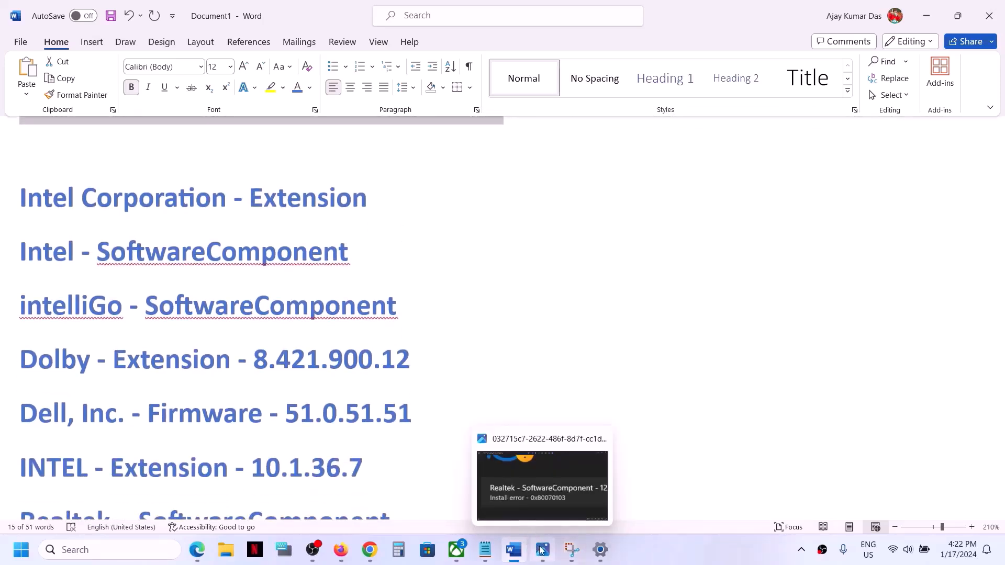
pyautogui.click(542, 485)
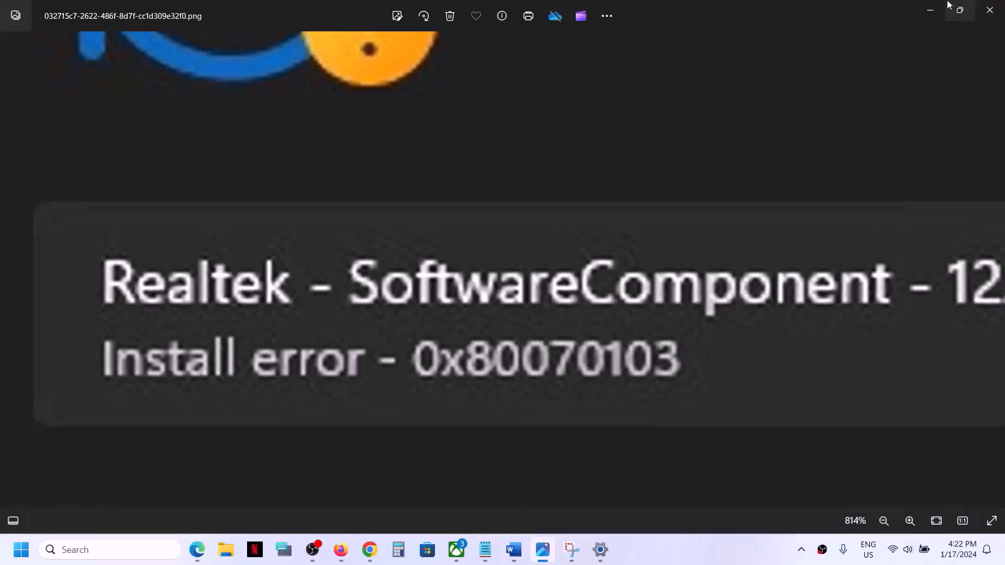
pyautogui.click(512, 550)
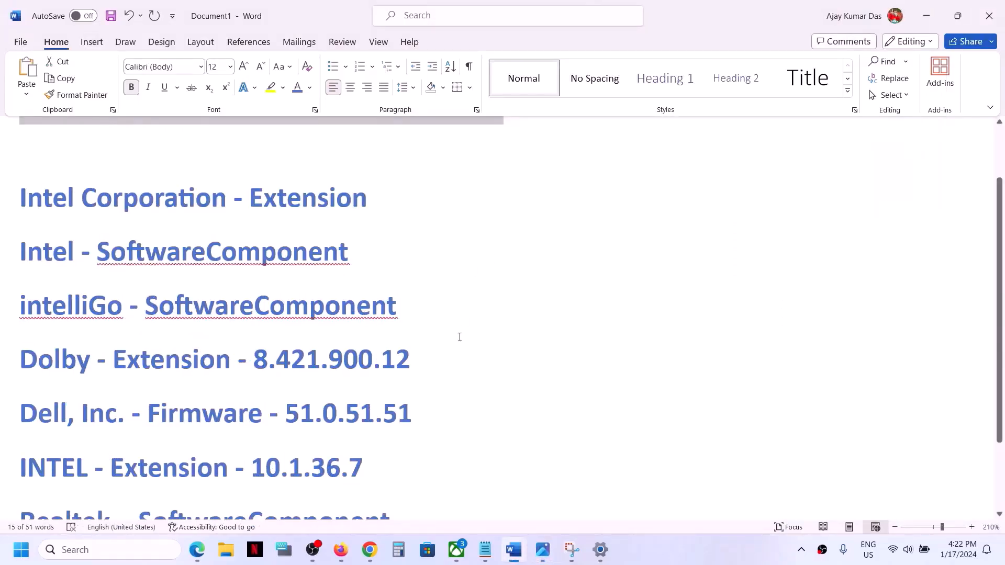
pyautogui.scroll(3)
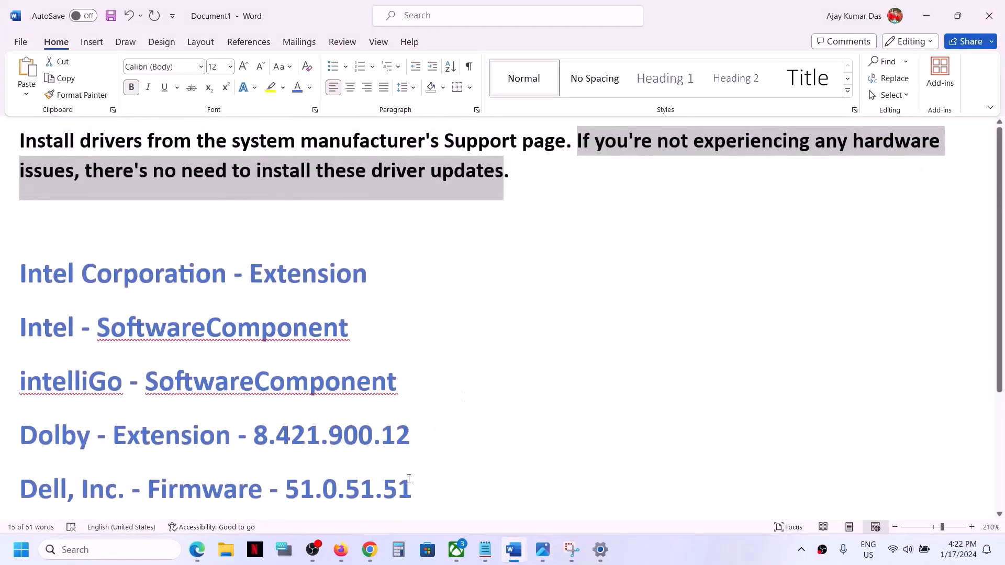
pyautogui.click(368, 549)
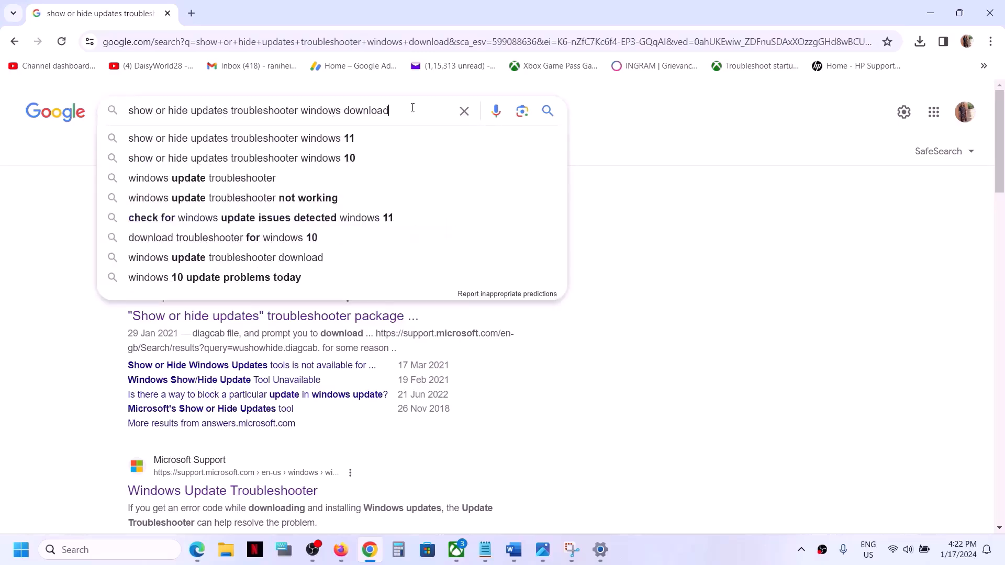
# Step: Search Google for the Show or hide updates troubleshooter download and open the downloaded wushowhide troubleshooter
pyautogui.click(547, 111)
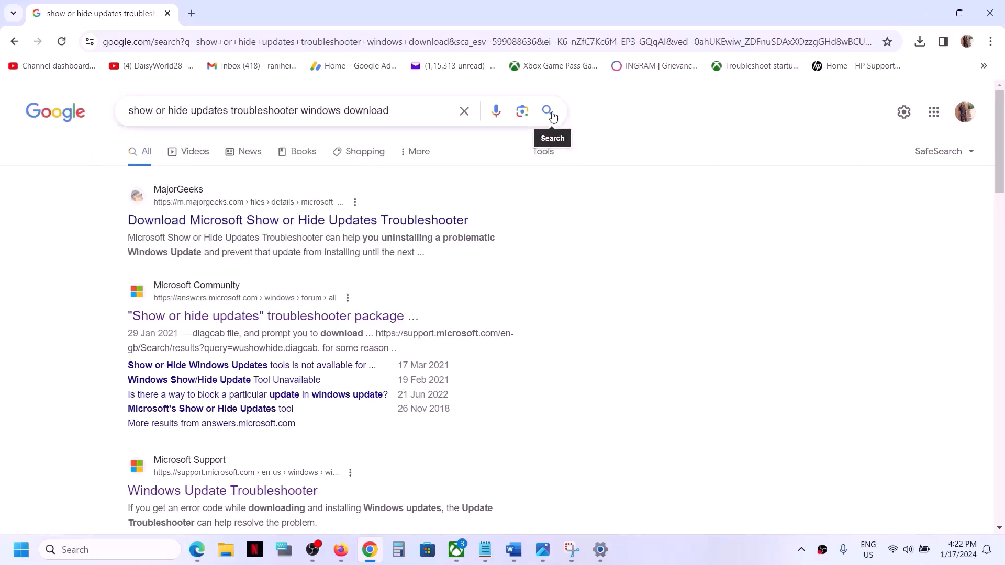
pyautogui.click(547, 110)
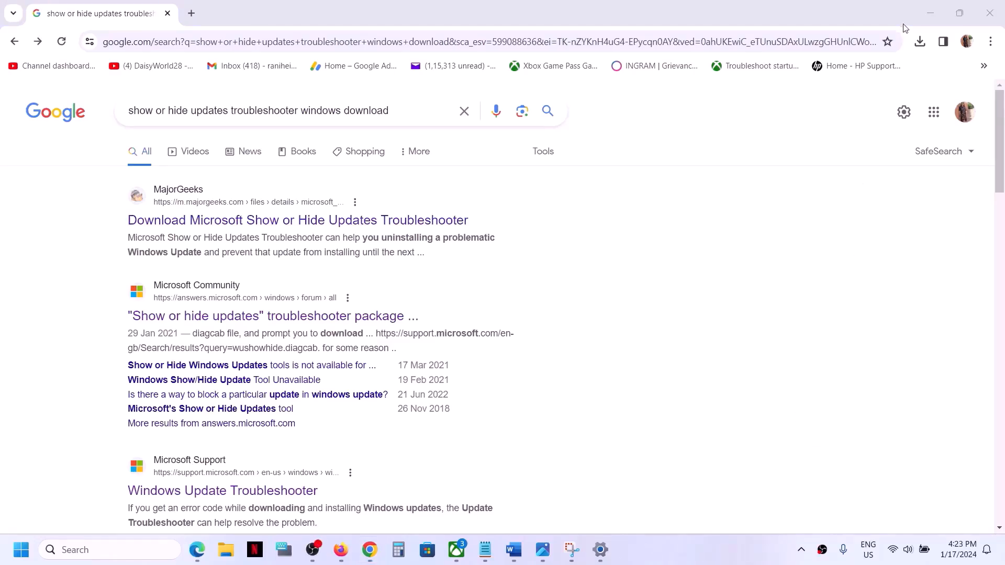
pyautogui.click(920, 42)
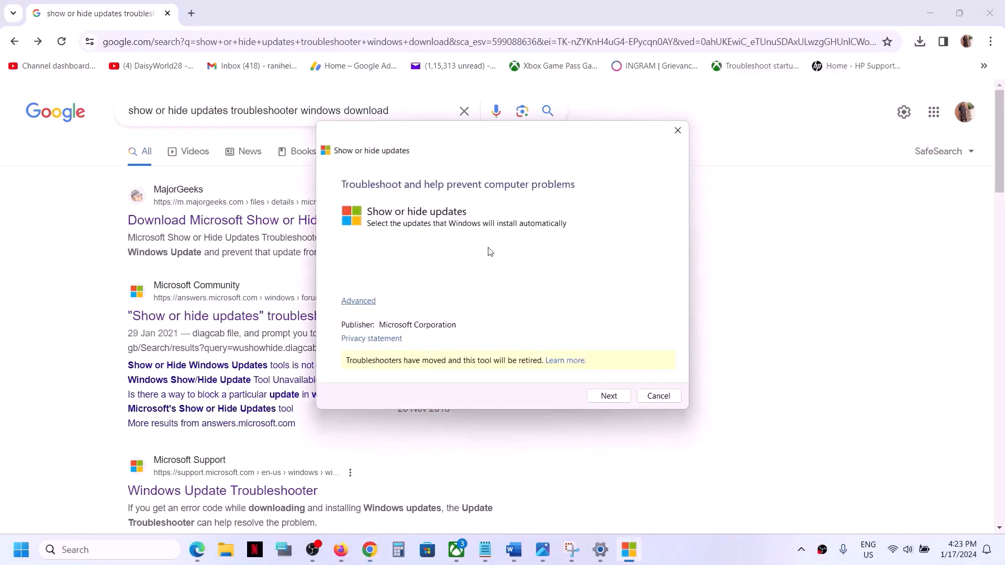
pyautogui.moveTo(238, 541)
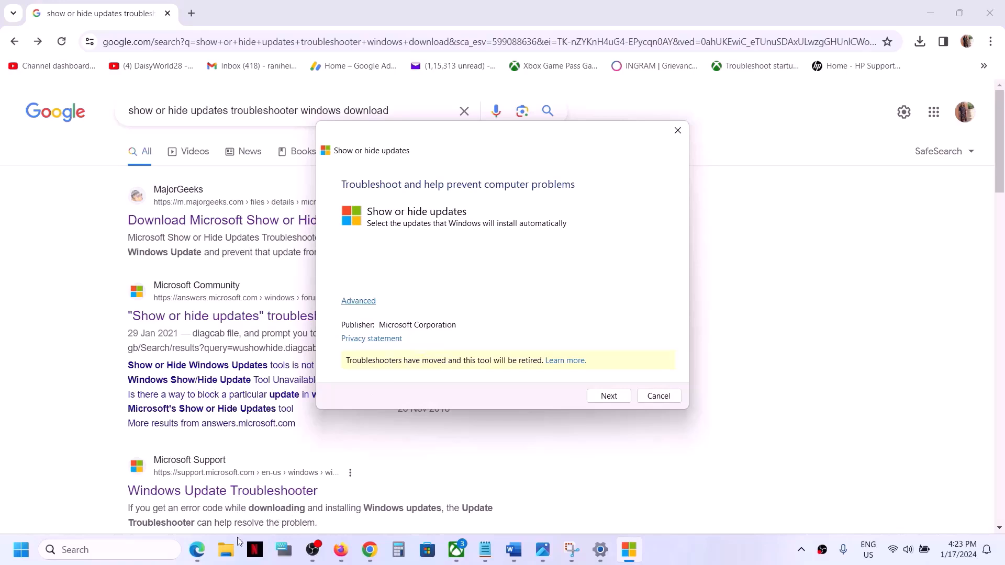
# Step: Open File Explorer to the Downloads folder containing wushowhide.diagcab
pyautogui.click(225, 549)
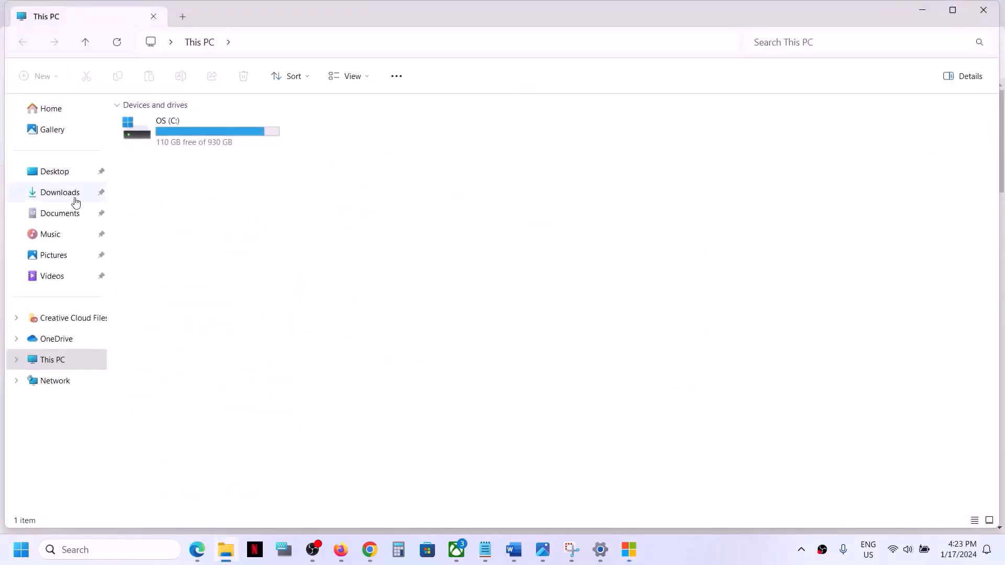
pyautogui.click(60, 192)
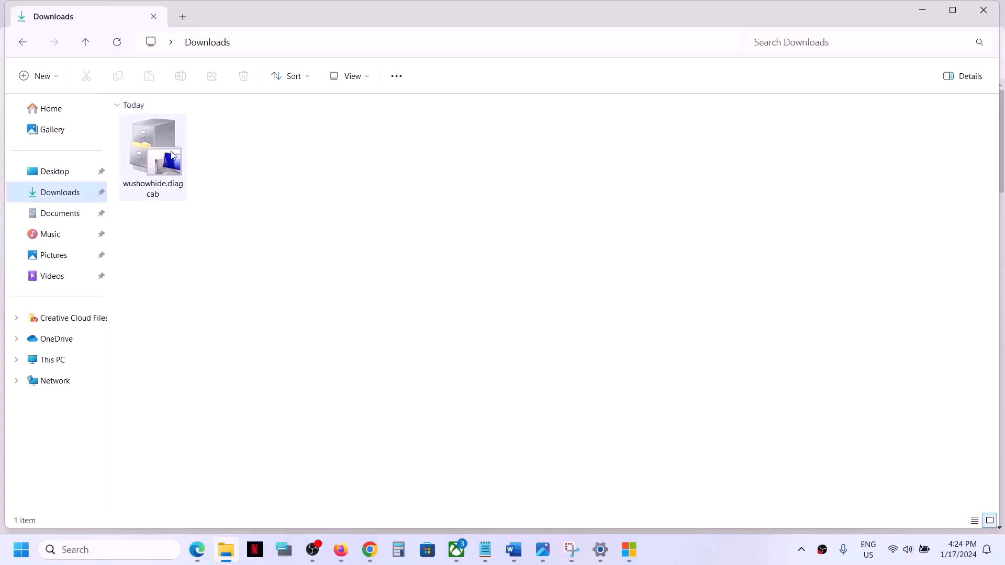
pyautogui.moveTo(182, 171)
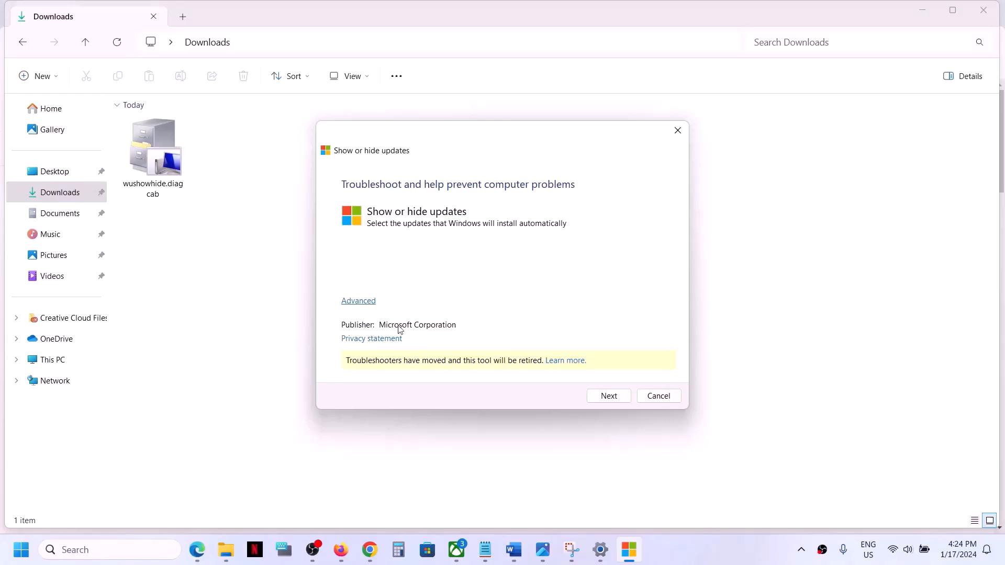
pyautogui.moveTo(427, 229)
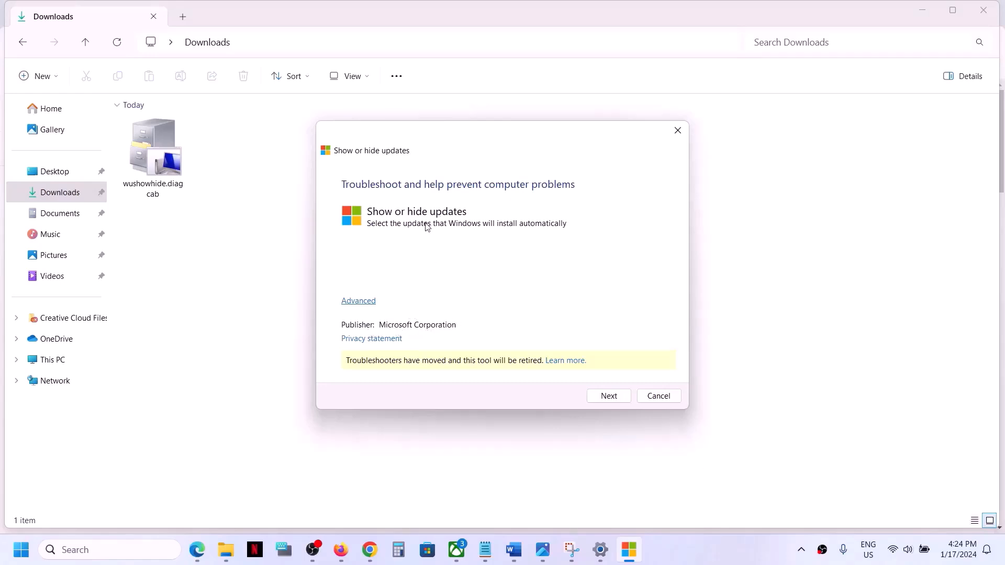
pyautogui.moveTo(615, 412)
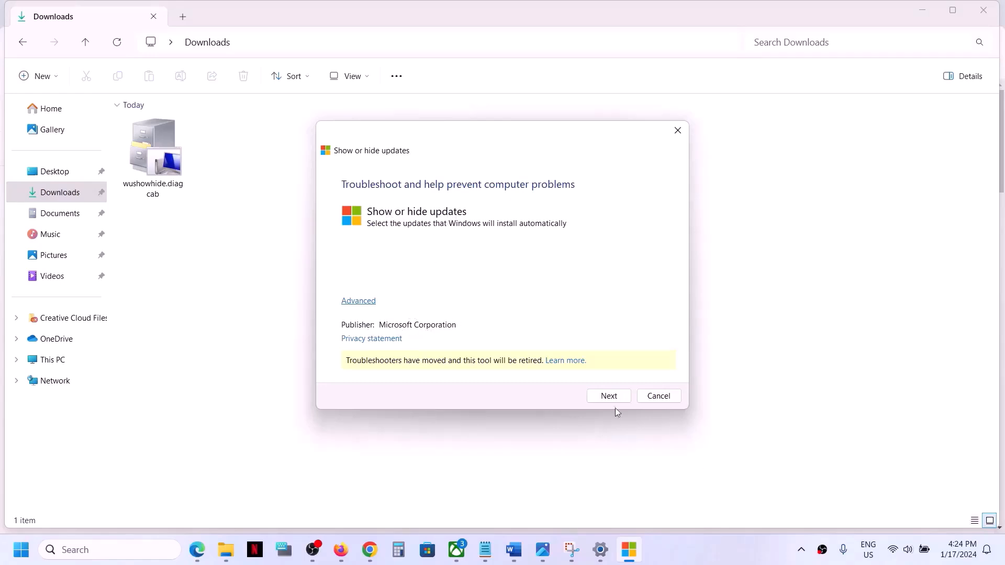
# Step: Advance past the troubleshooter introduction and choose Hide updates to list available updates
pyautogui.click(608, 395)
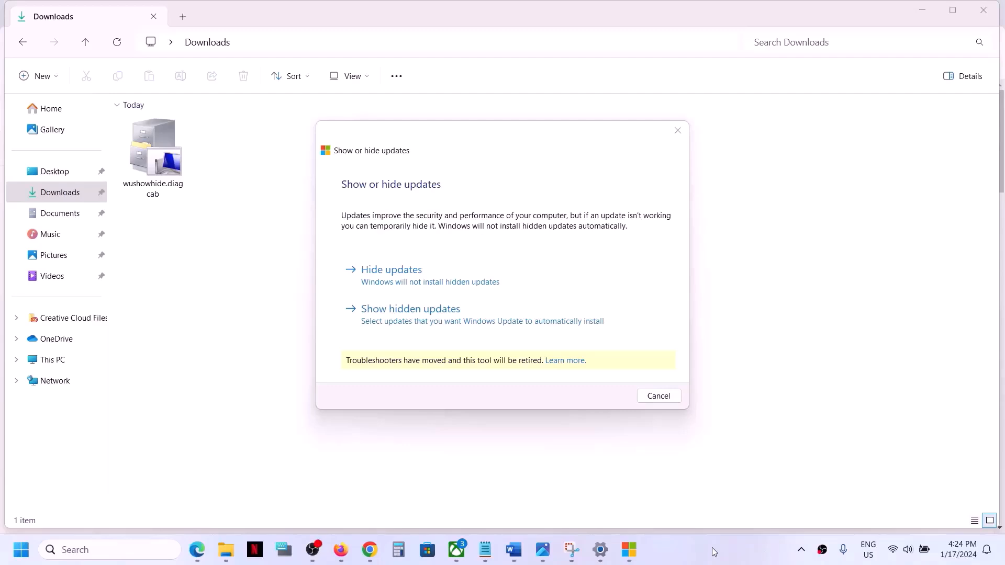
pyautogui.moveTo(416, 284)
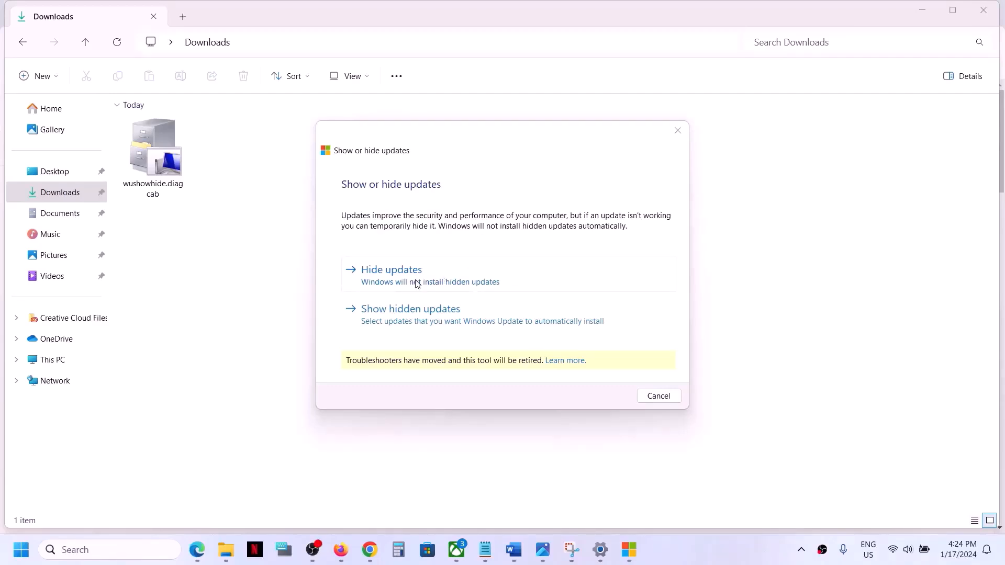
pyautogui.click(391, 269)
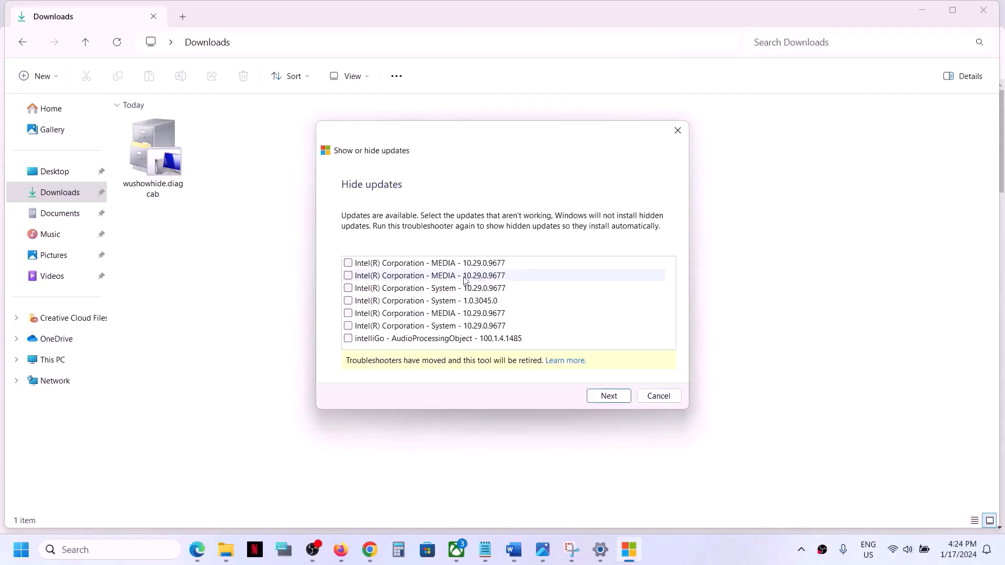
pyautogui.moveTo(423, 313)
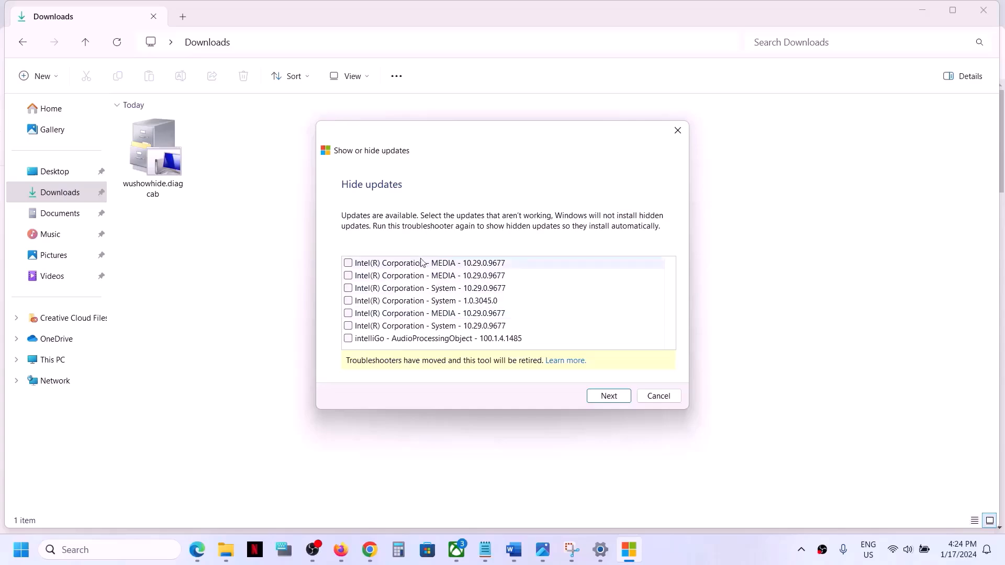
# Step: Switch to the Word notes and scroll through the Intel, intelliGo, Dolby, Dell and Realtek driver names
pyautogui.click(512, 550)
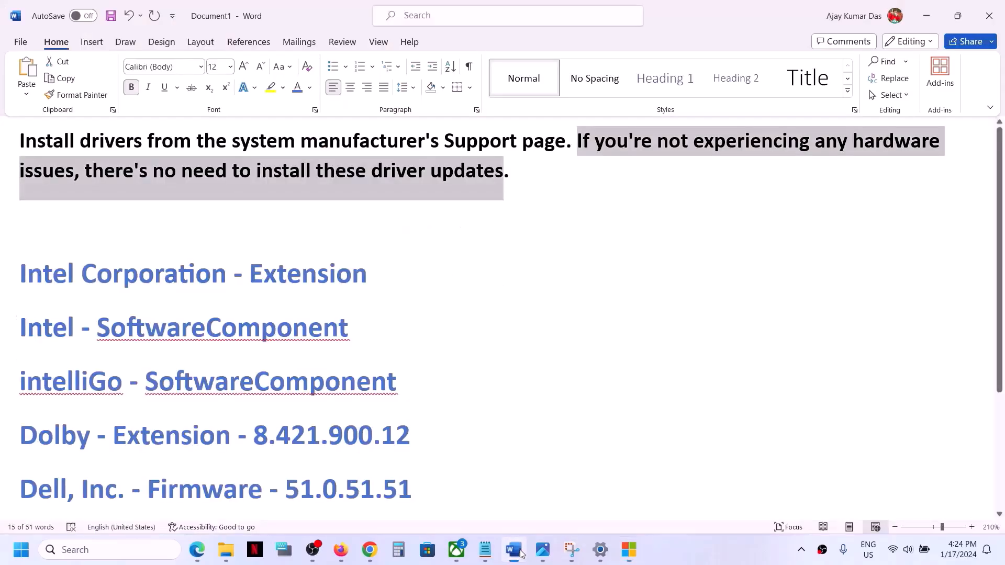
pyautogui.scroll(-3)
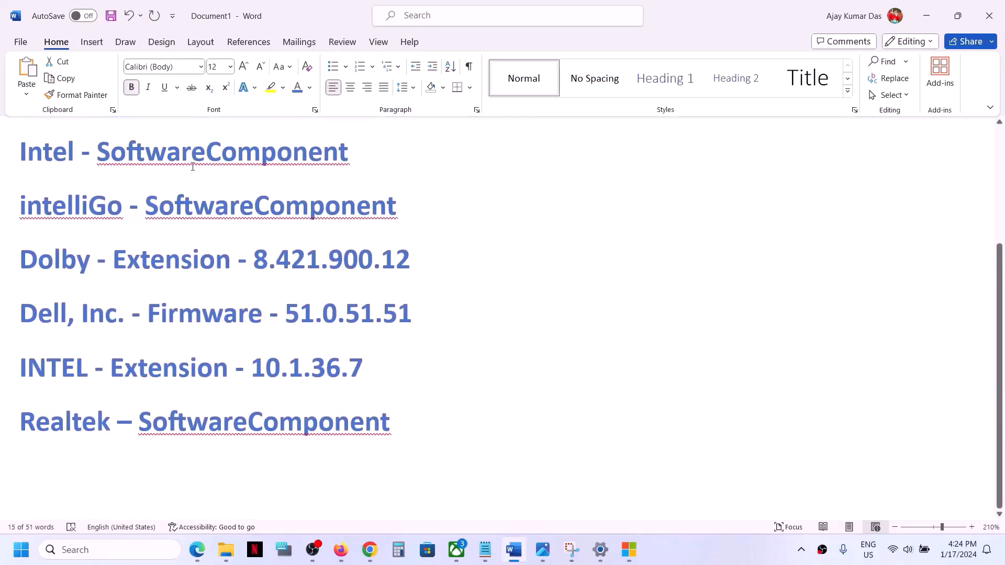
pyautogui.moveTo(122, 372)
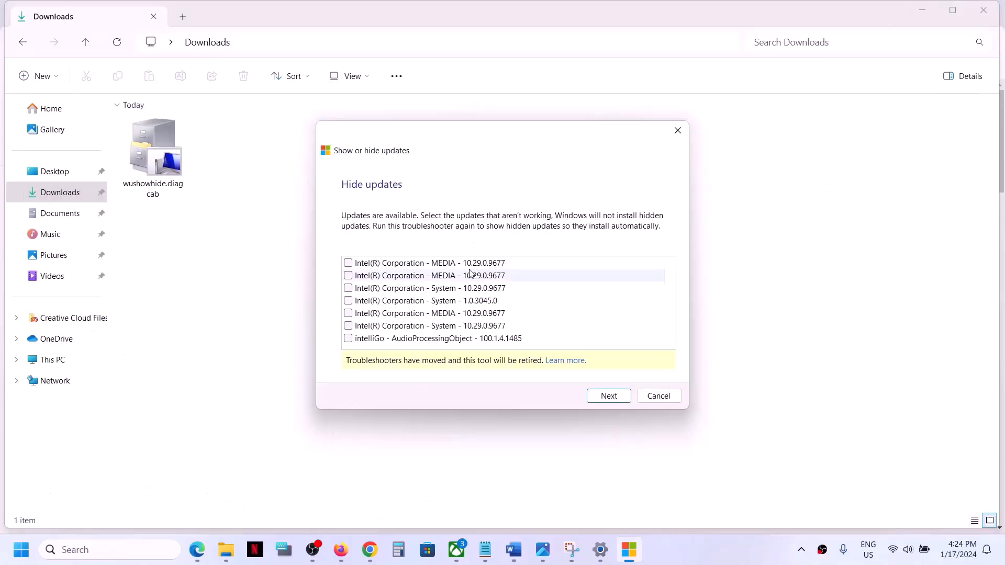
pyautogui.moveTo(433, 333)
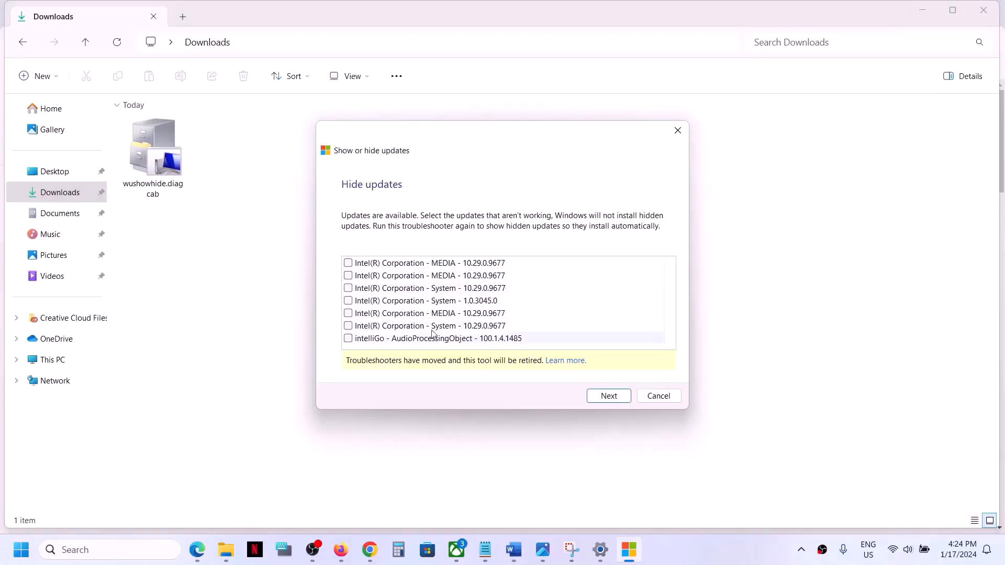
# Step: Hide the first Intel MEDIA 10.29.0.9677 update and close the finished troubleshooter
pyautogui.click(348, 263)
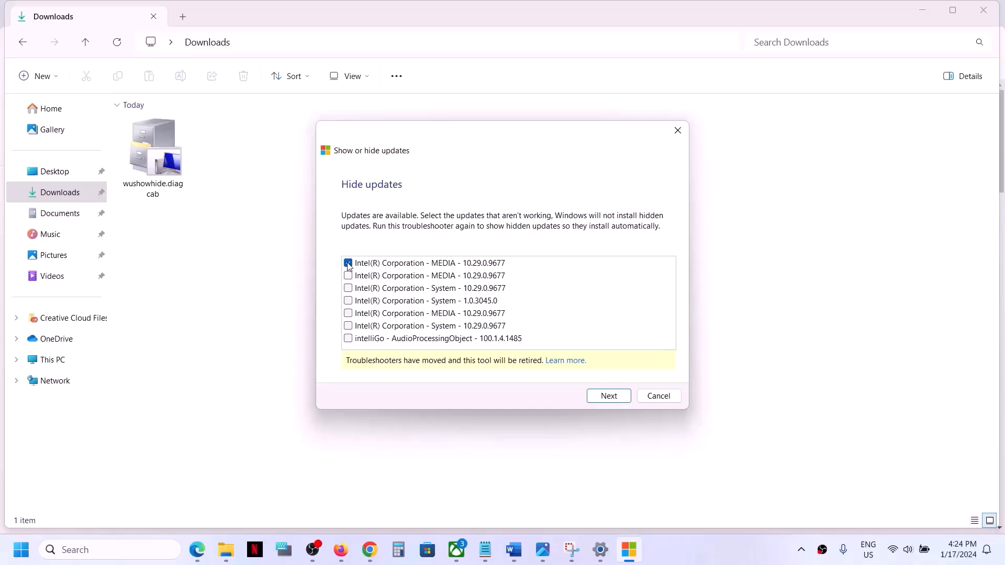
pyautogui.click(348, 263)
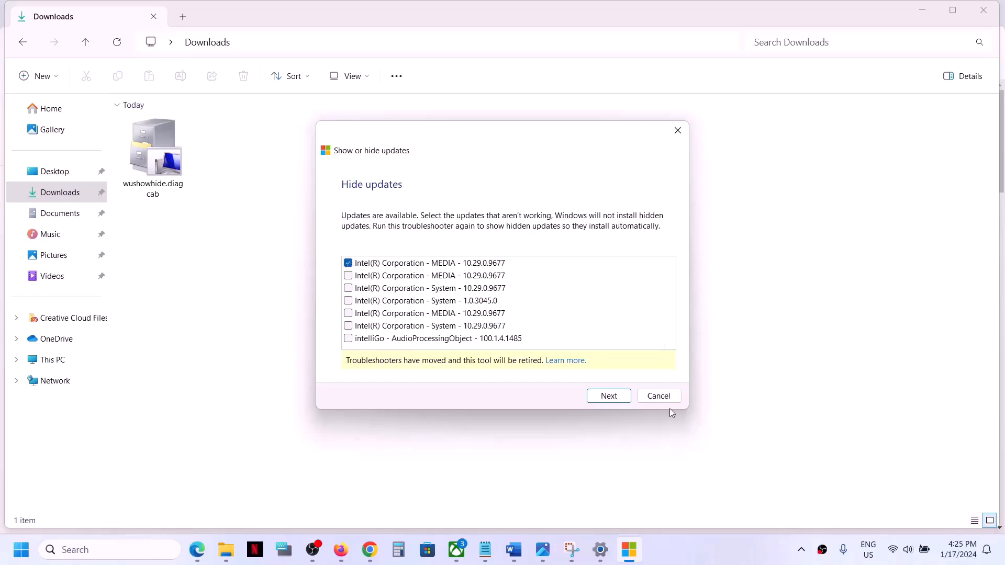
pyautogui.click(608, 396)
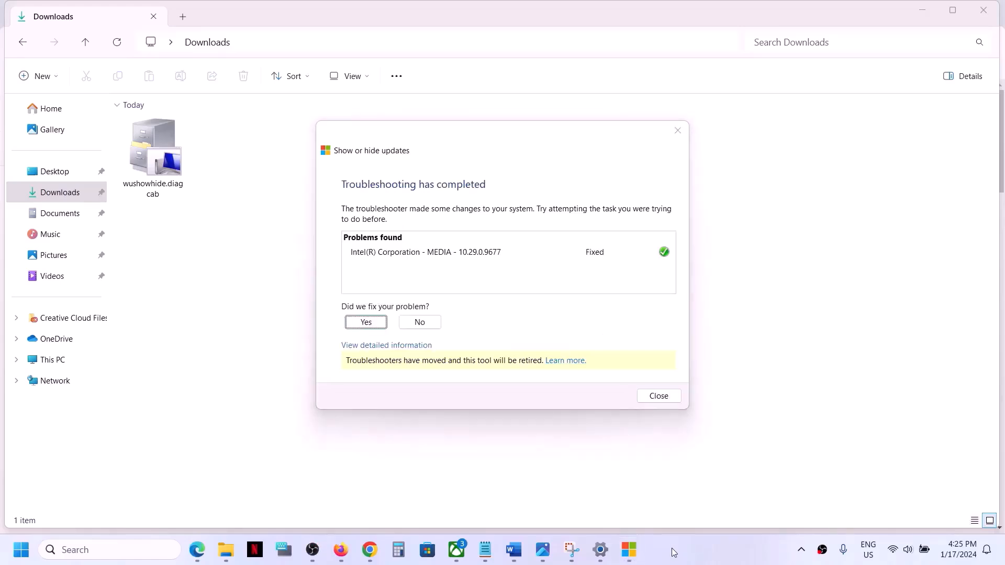
pyautogui.moveTo(445, 267)
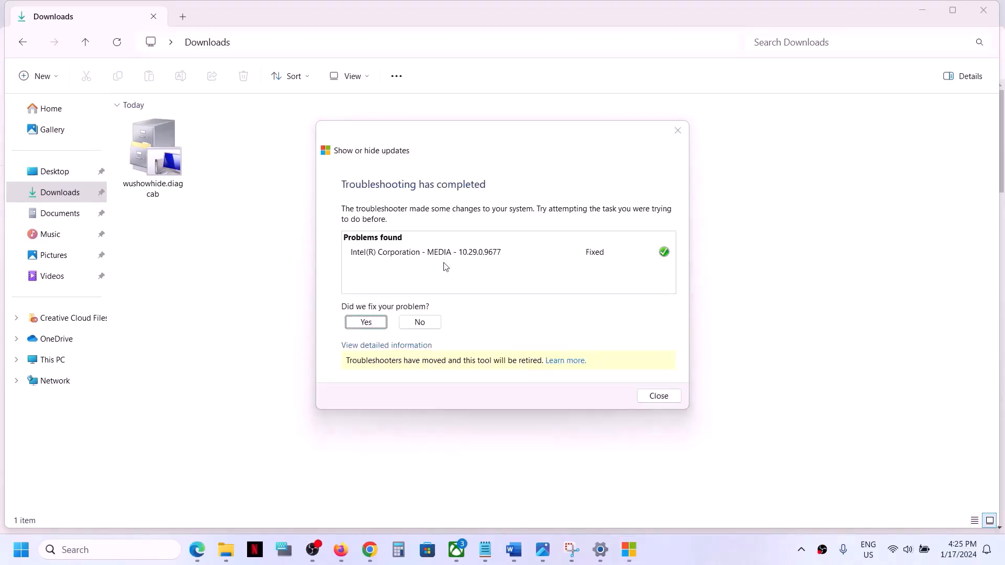
pyautogui.moveTo(679, 403)
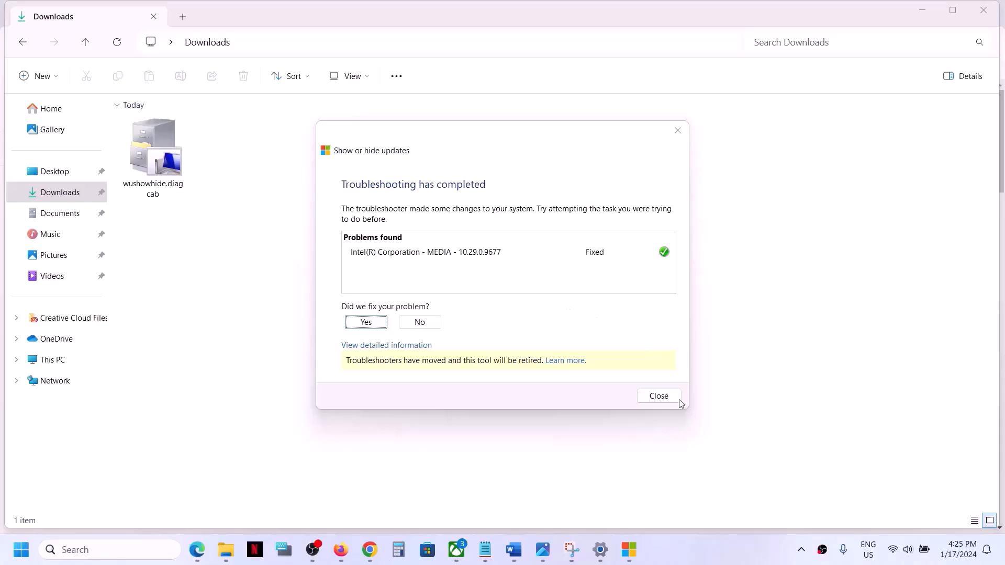
pyautogui.click(657, 396)
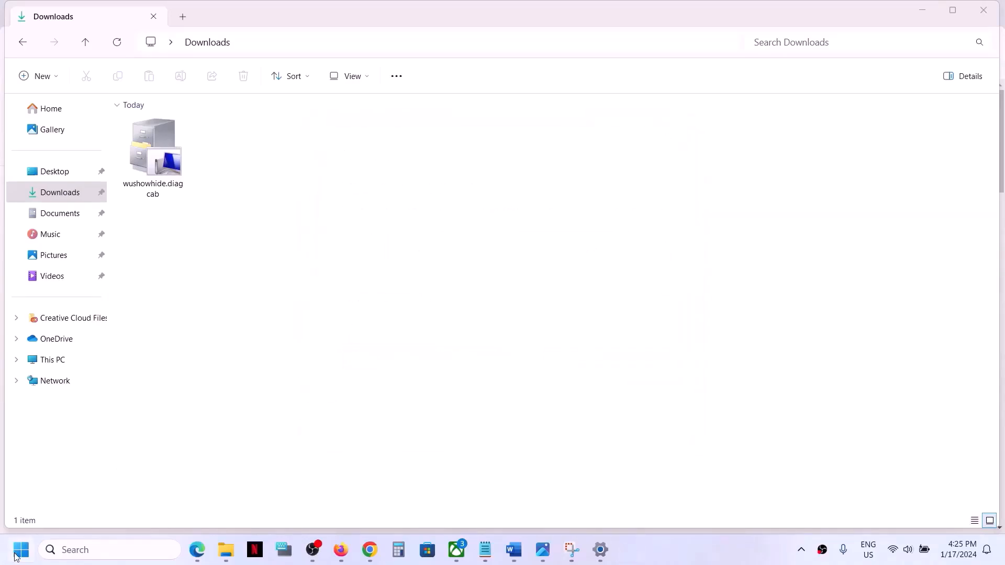
pyautogui.click(380, 505)
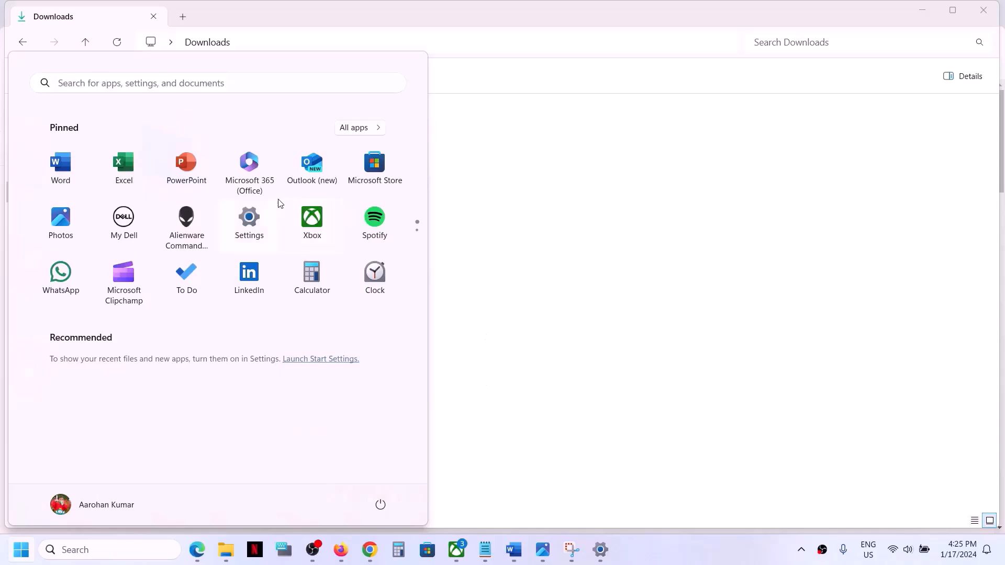
# Step: Open Settings, go to the Windows Update page, and run Check for updates
pyautogui.click(249, 217)
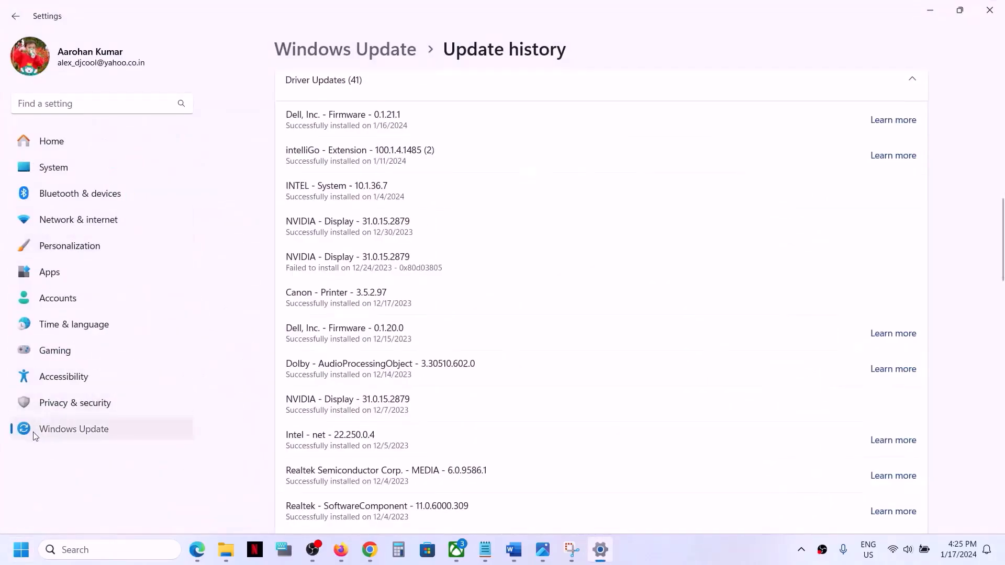
pyautogui.click(15, 16)
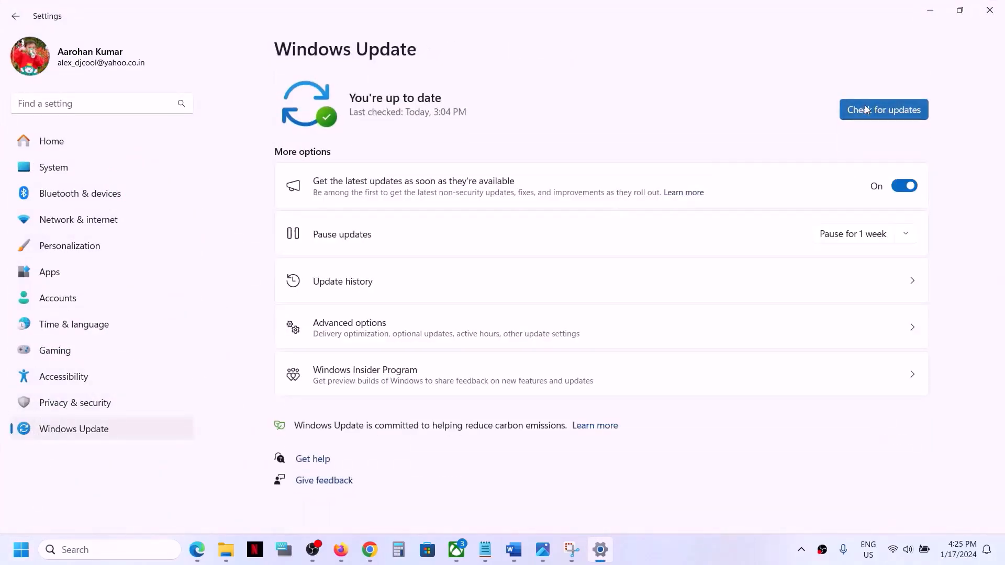
pyautogui.click(884, 110)
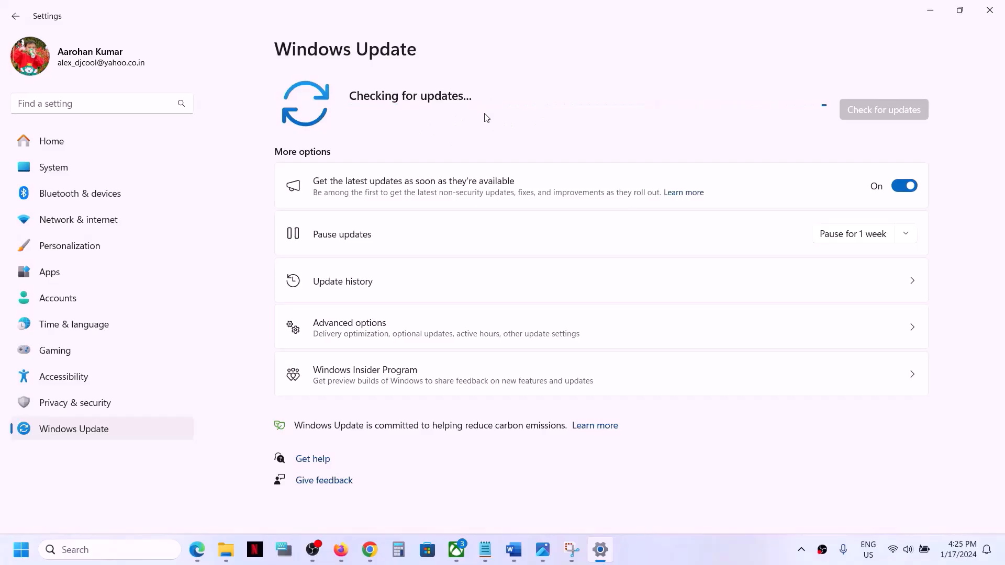